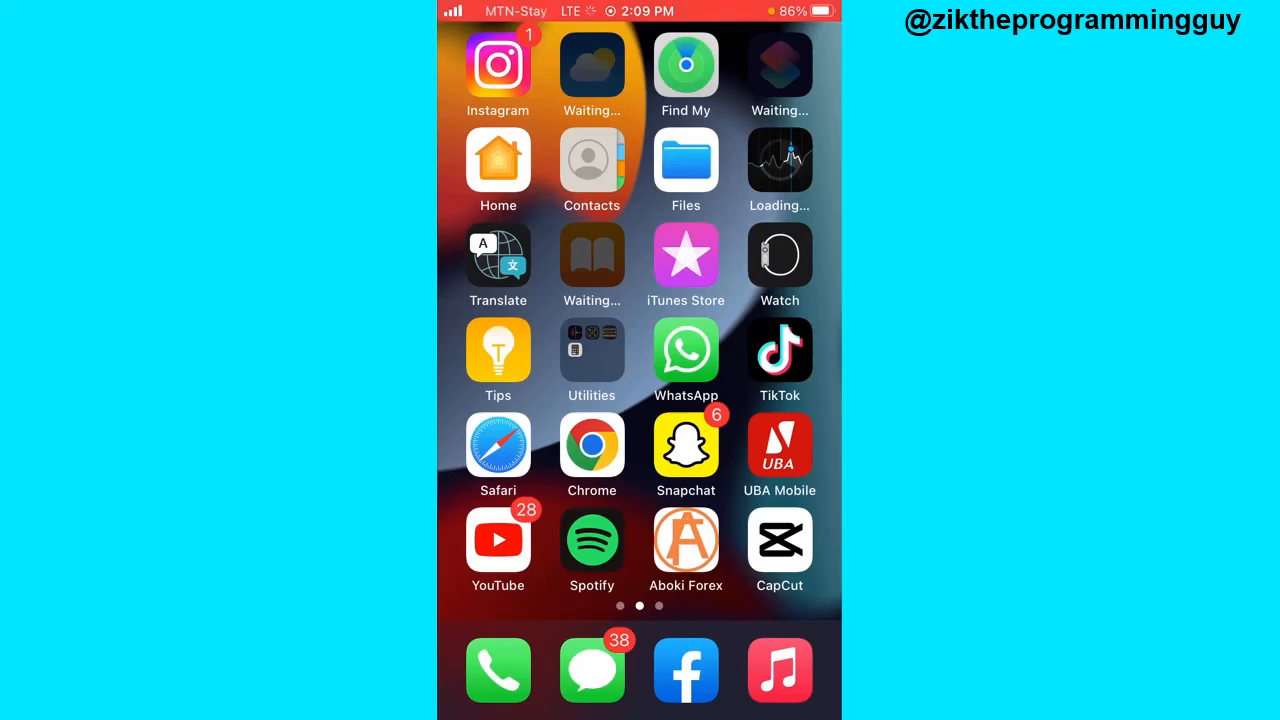
Step: Launch the Netflix app from the third Home Screen page
scroll(left, 3)
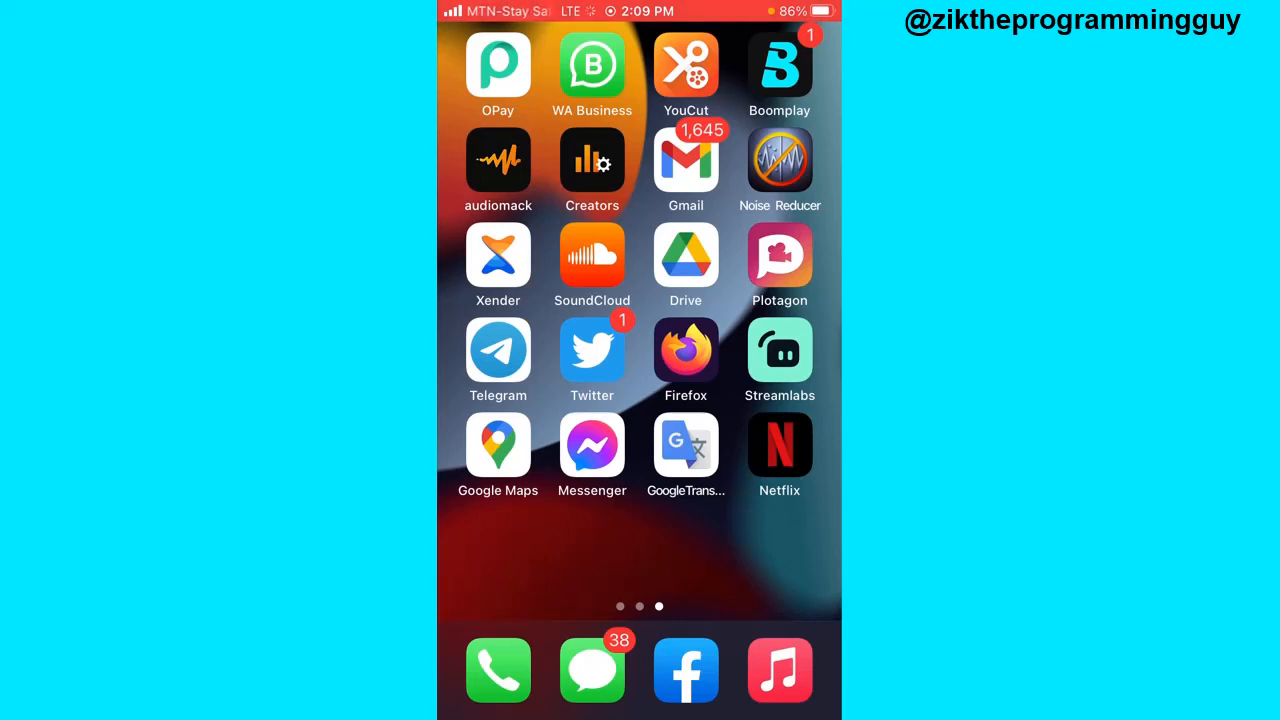
click(779, 444)
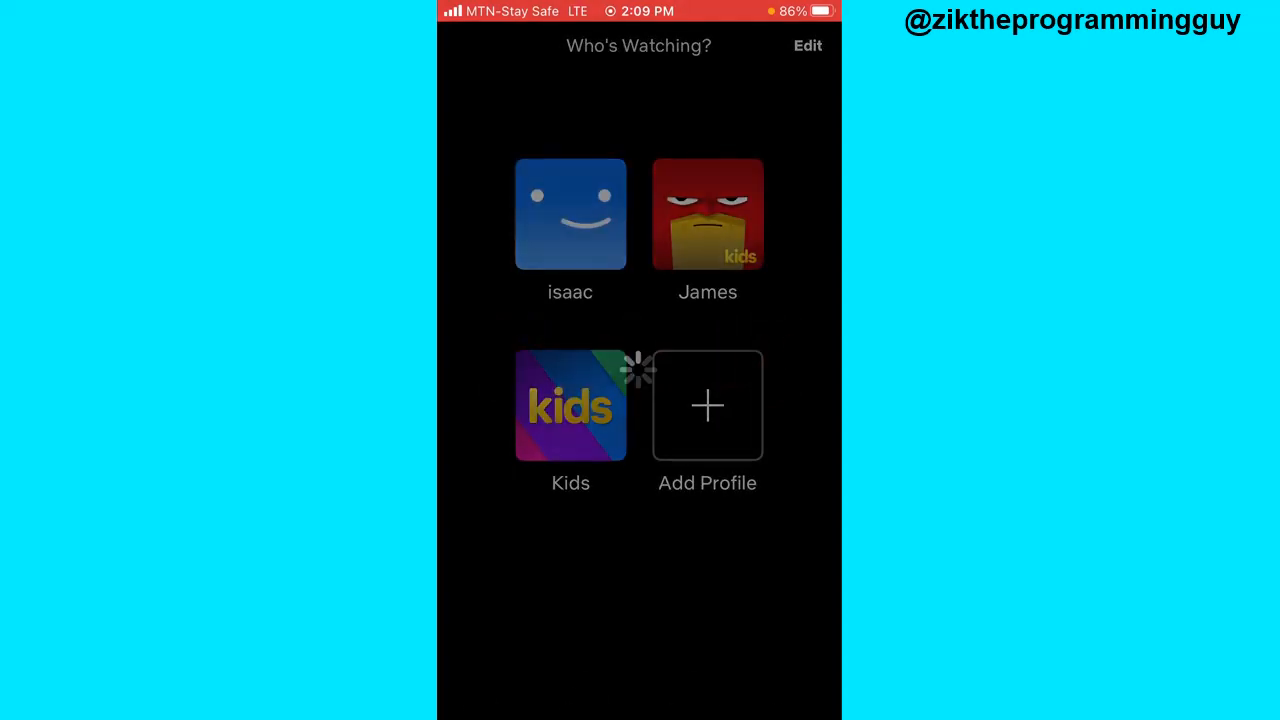
Step: Enter the first profile and open the Account page down to security settings
click(570, 213)
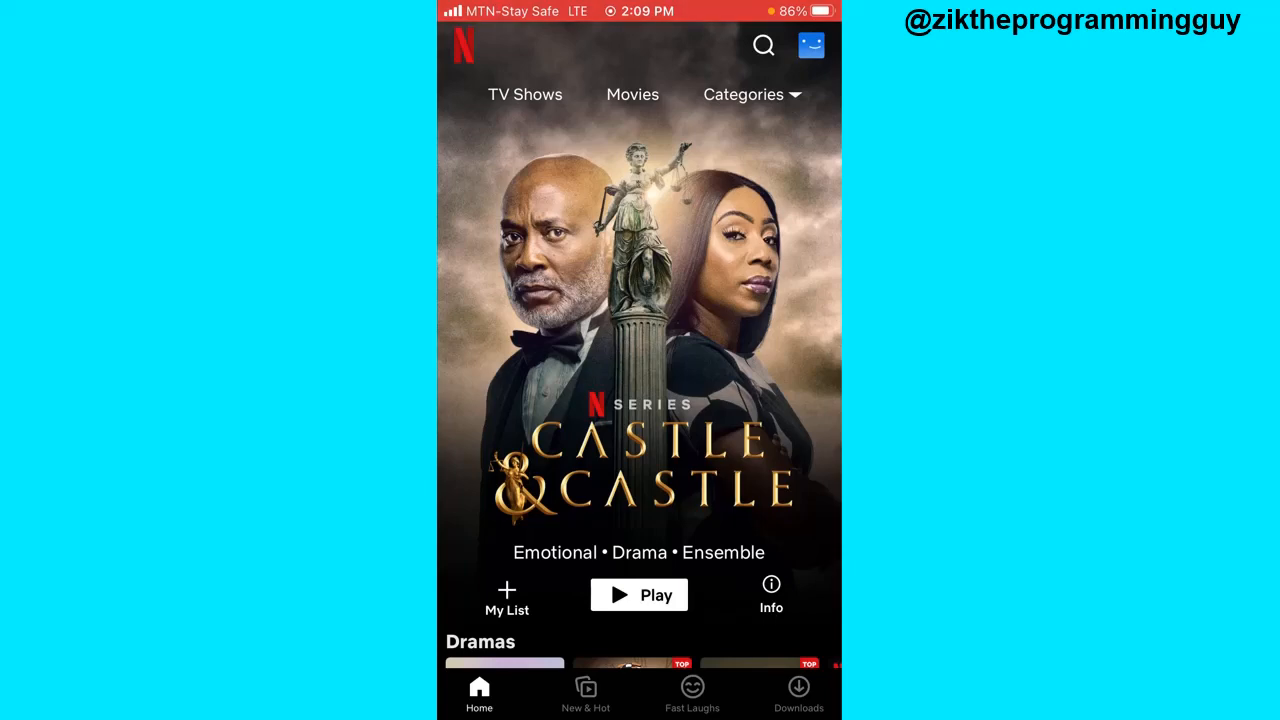
click(807, 45)
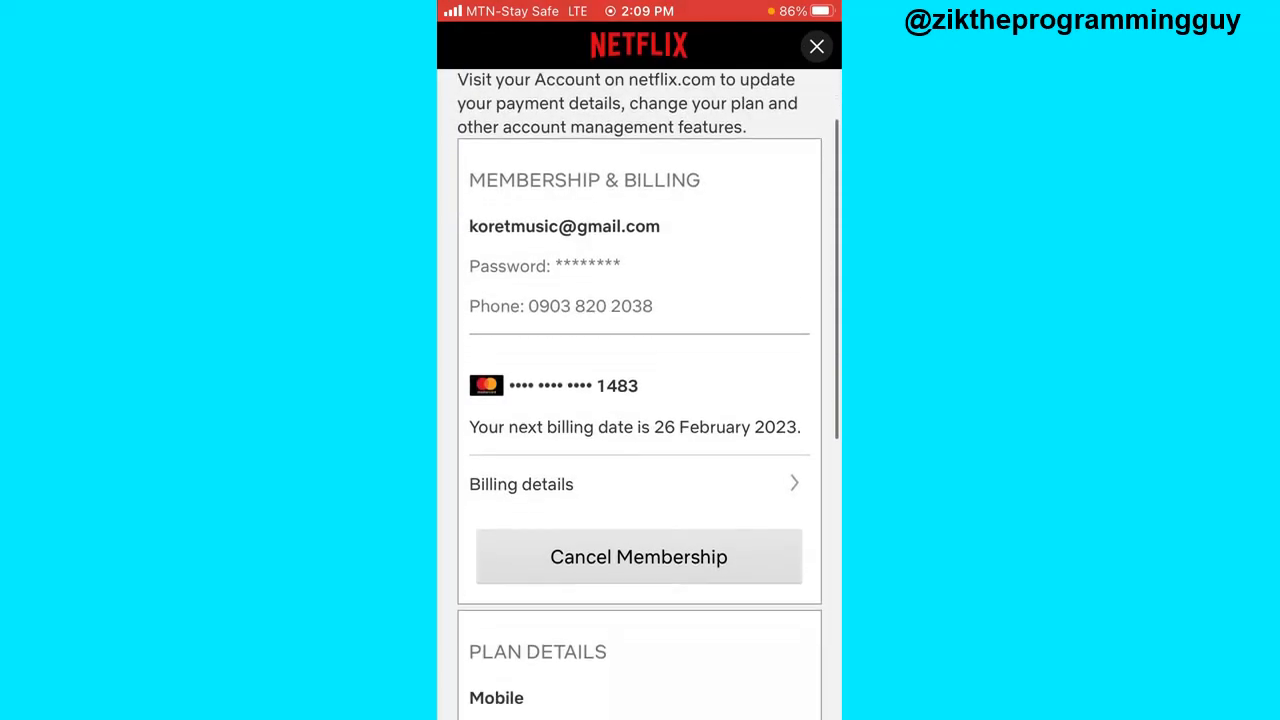
scroll(down, 3)
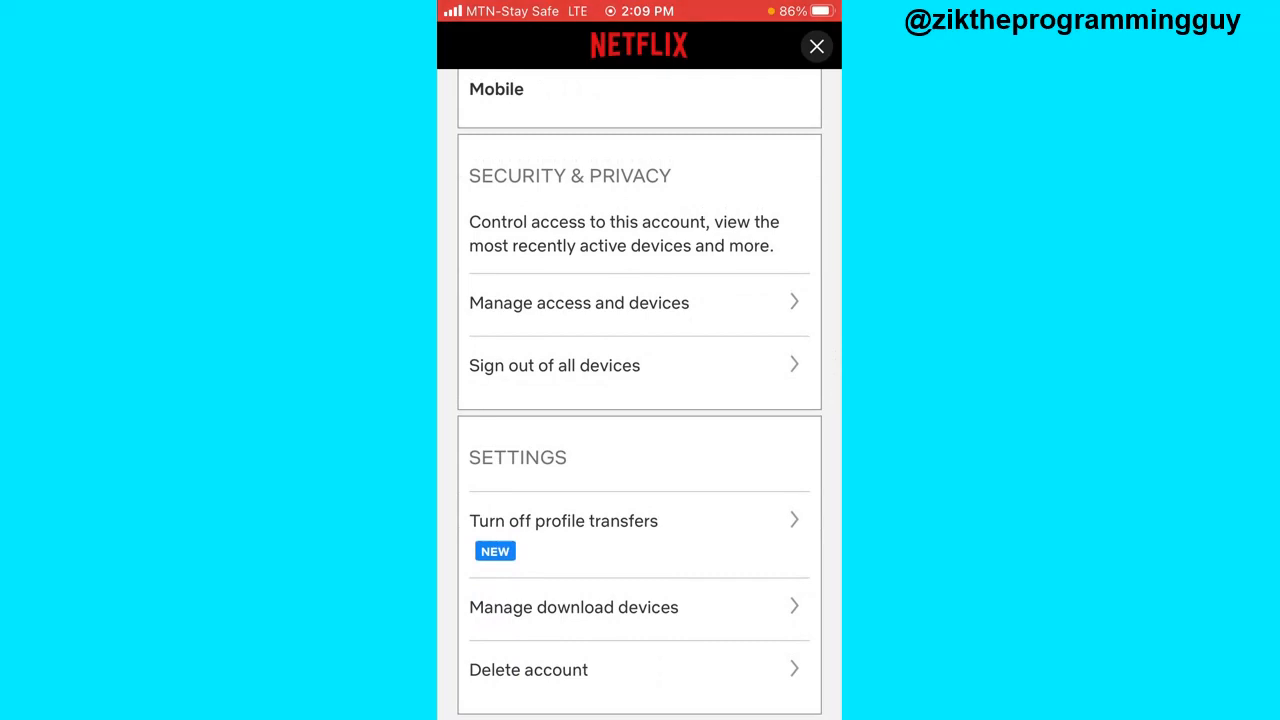
Step: Choose Sign out of all devices and confirm with Sign Out
click(554, 365)
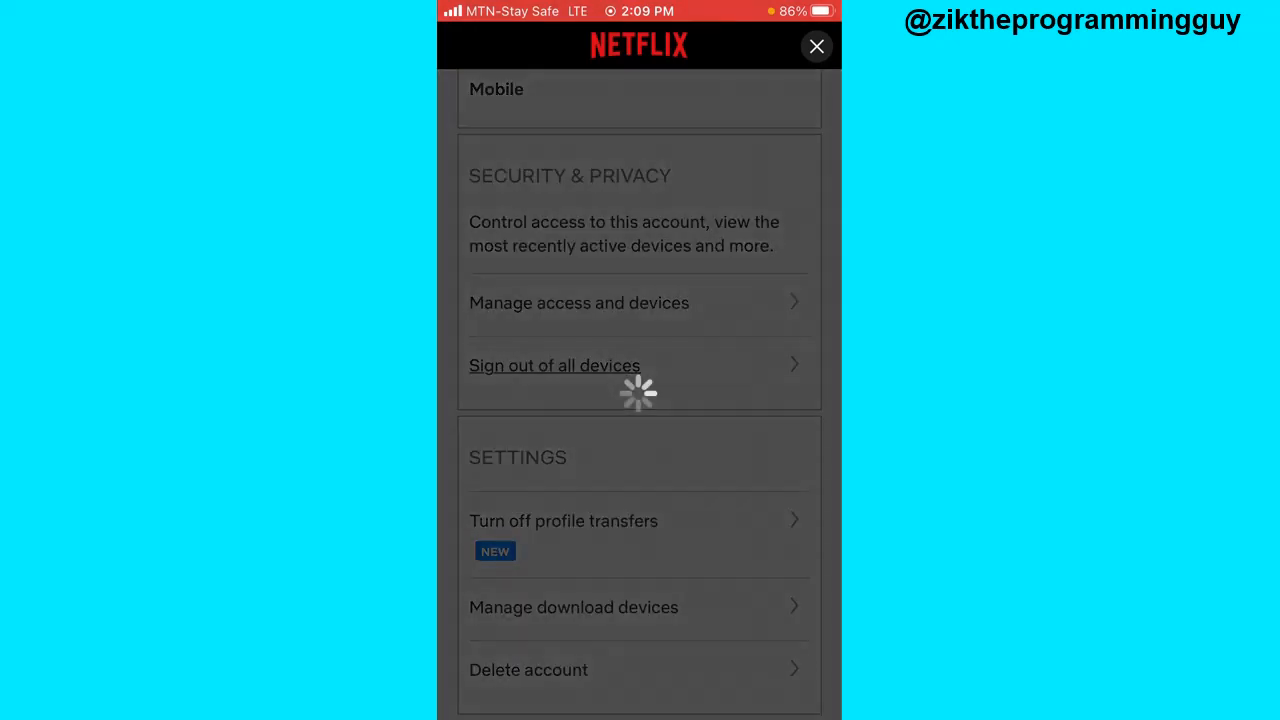
click(554, 365)
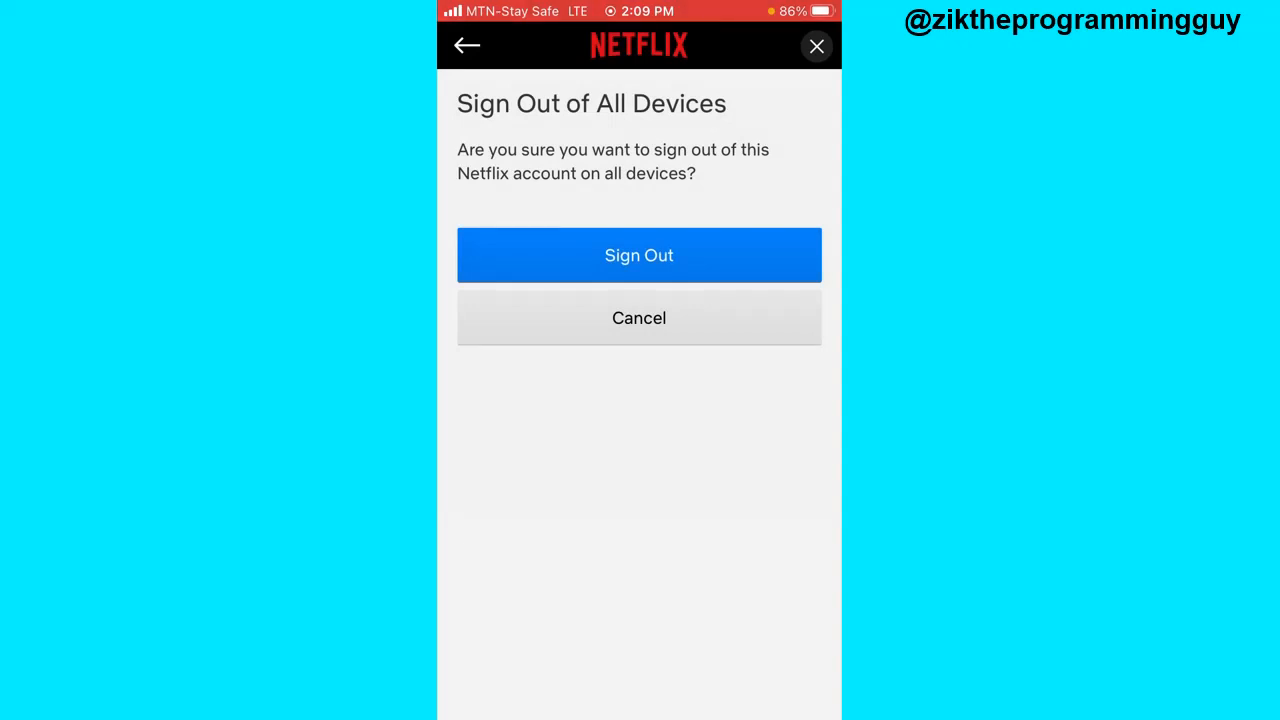
click(638, 254)
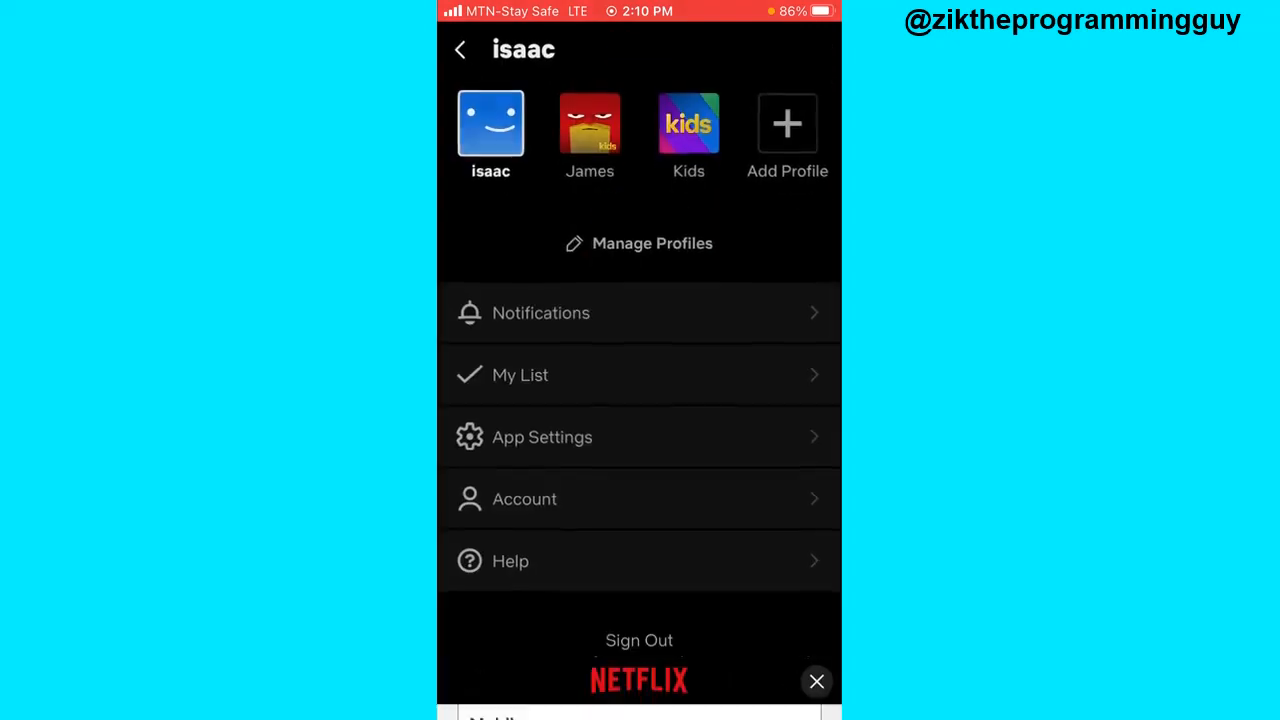
Step: Switch to netflix.com in the browser and open the hamburger side menu
click(816, 681)
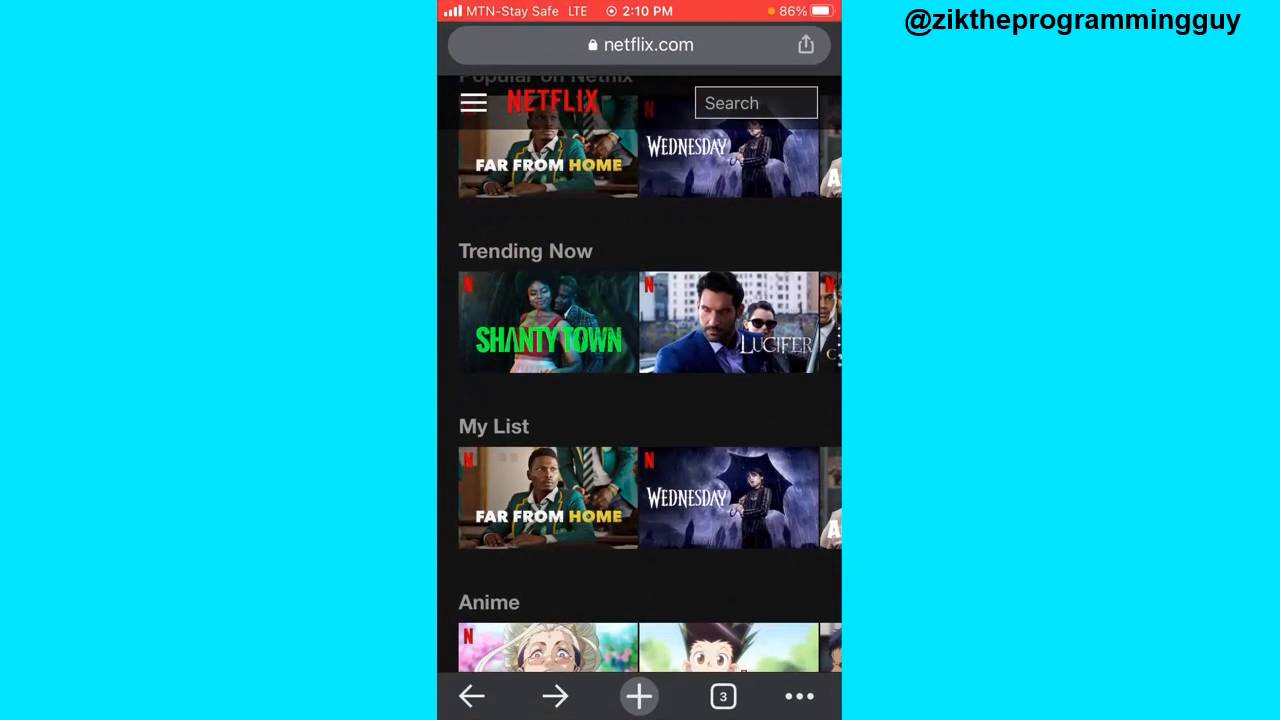
scroll(up, 3)
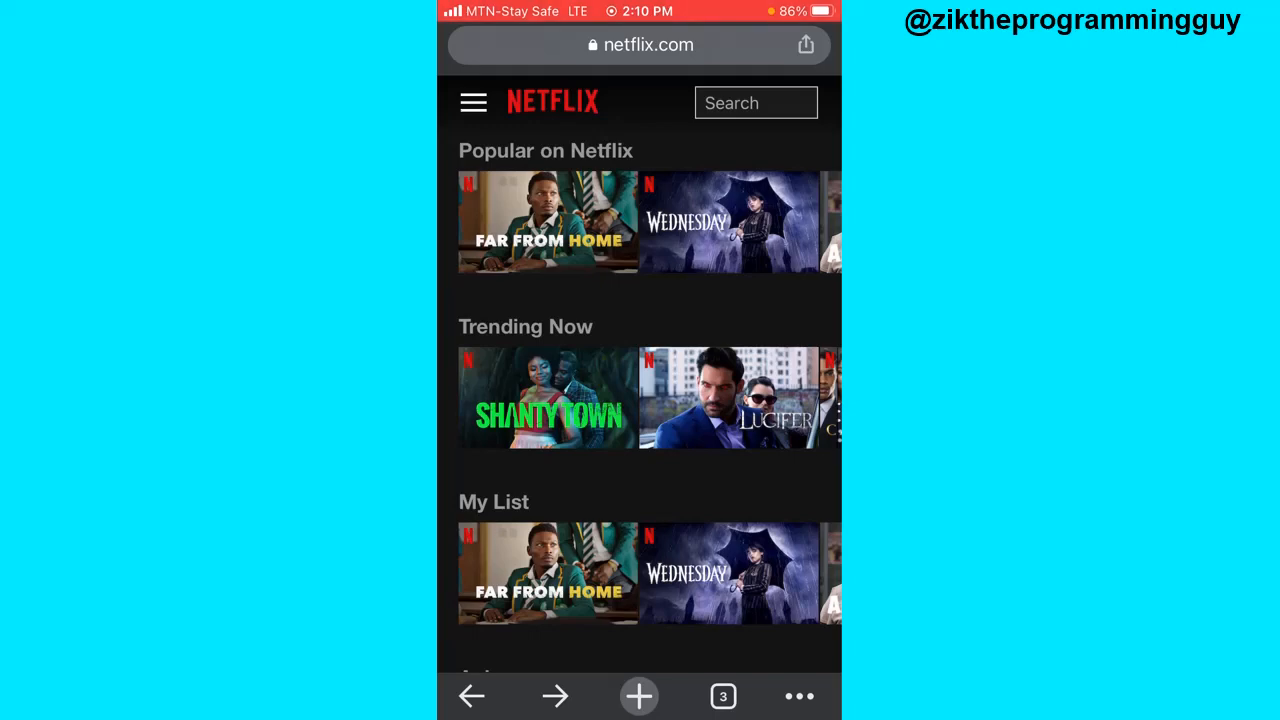
click(472, 102)
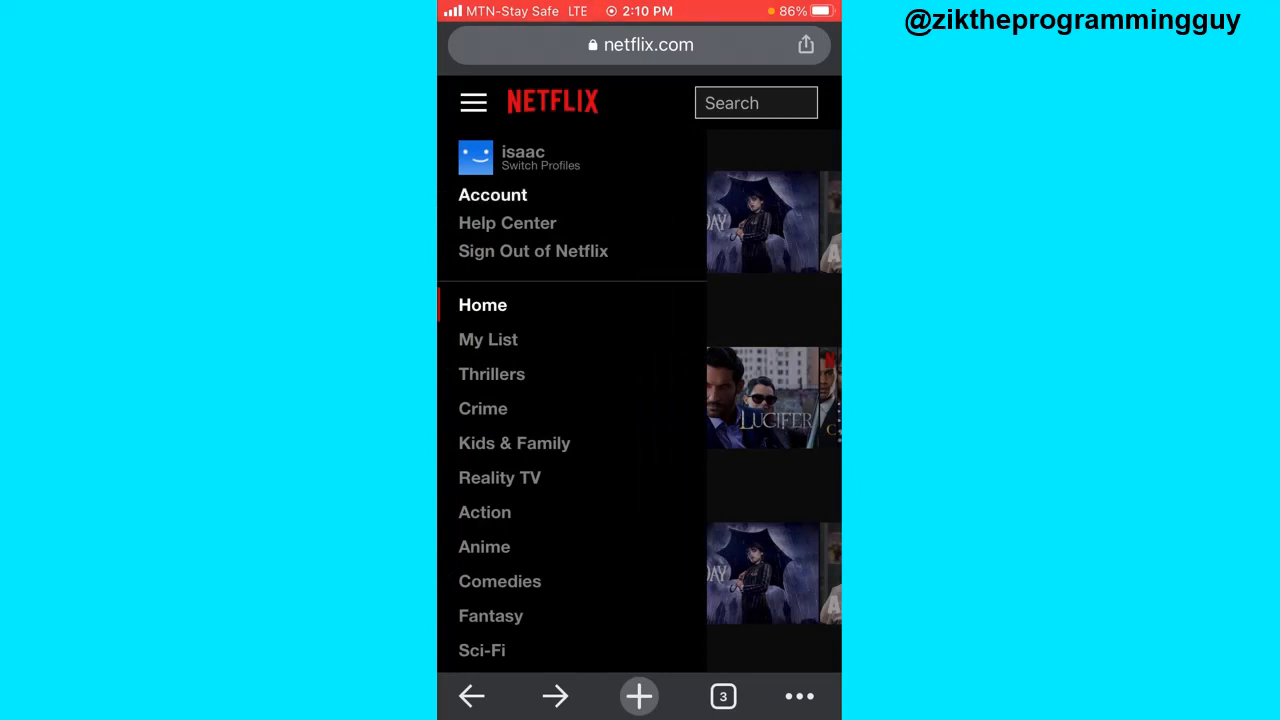
Step: Open Account from the side menu and choose Change password
click(492, 194)
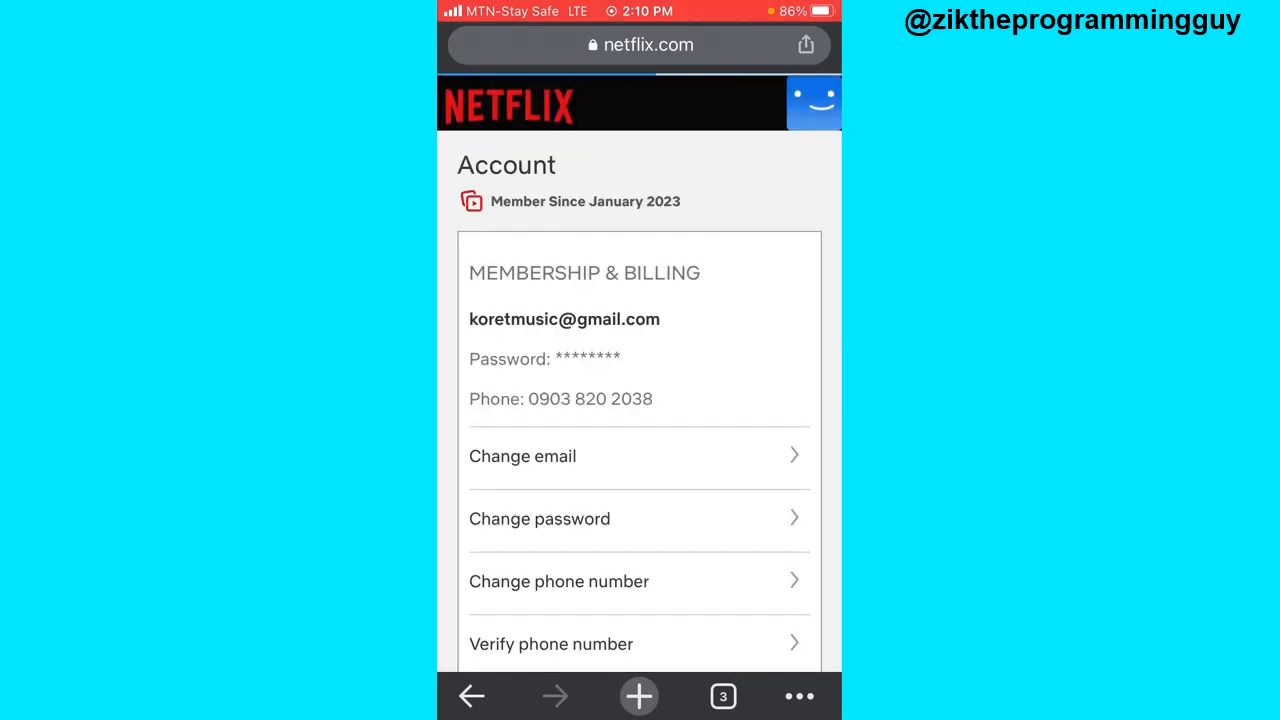
scroll(down, 3)
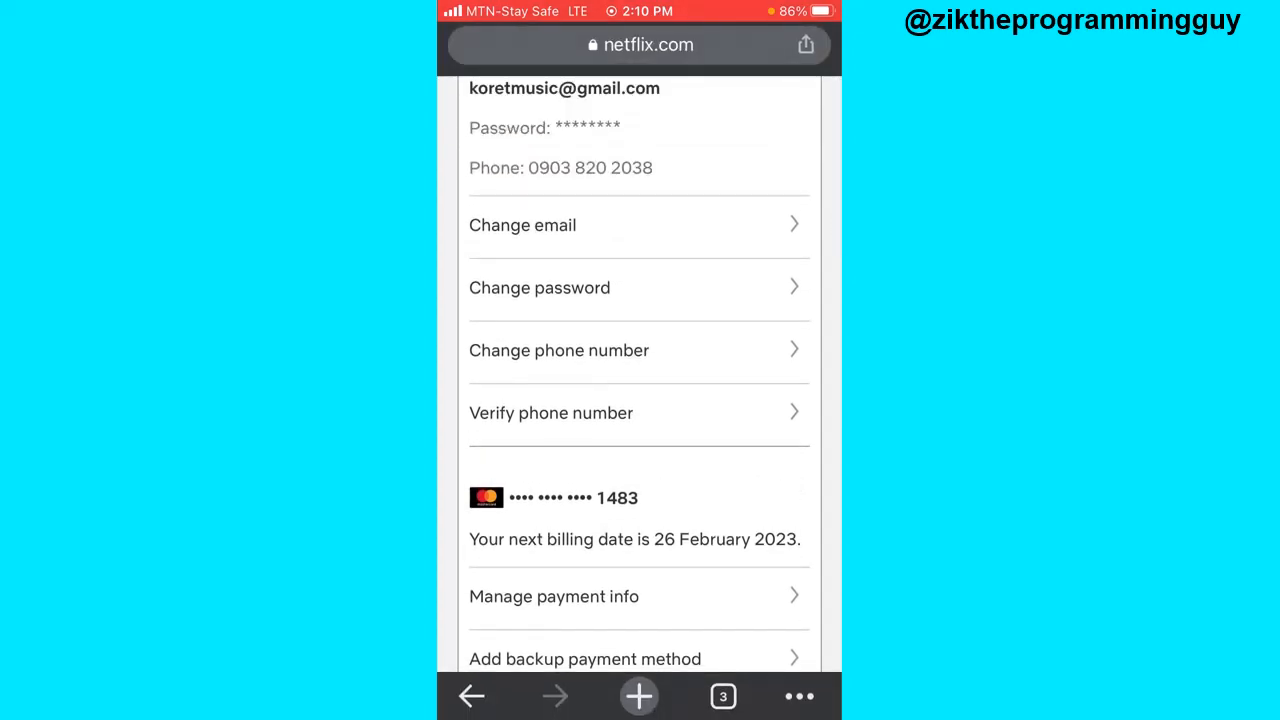
click(539, 287)
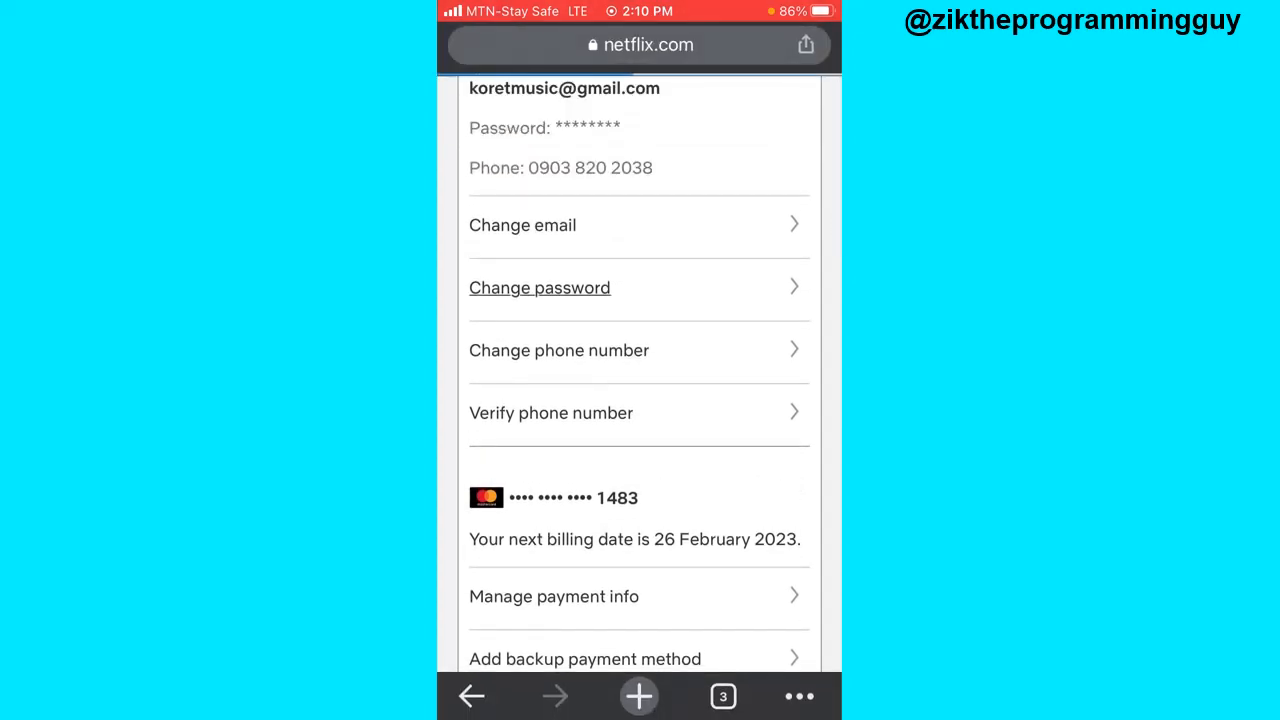
click(539, 287)
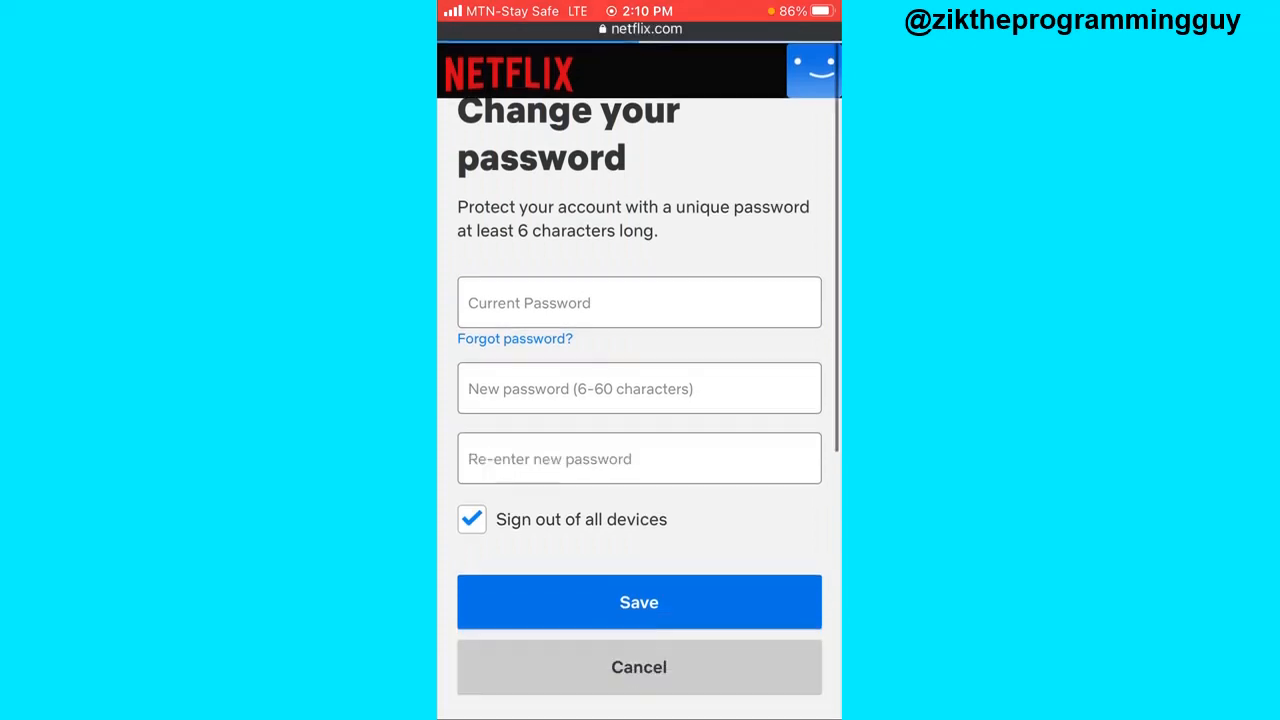
Step: Cancel the empty Change your password form, returning to the Account page
scroll(down, 3)
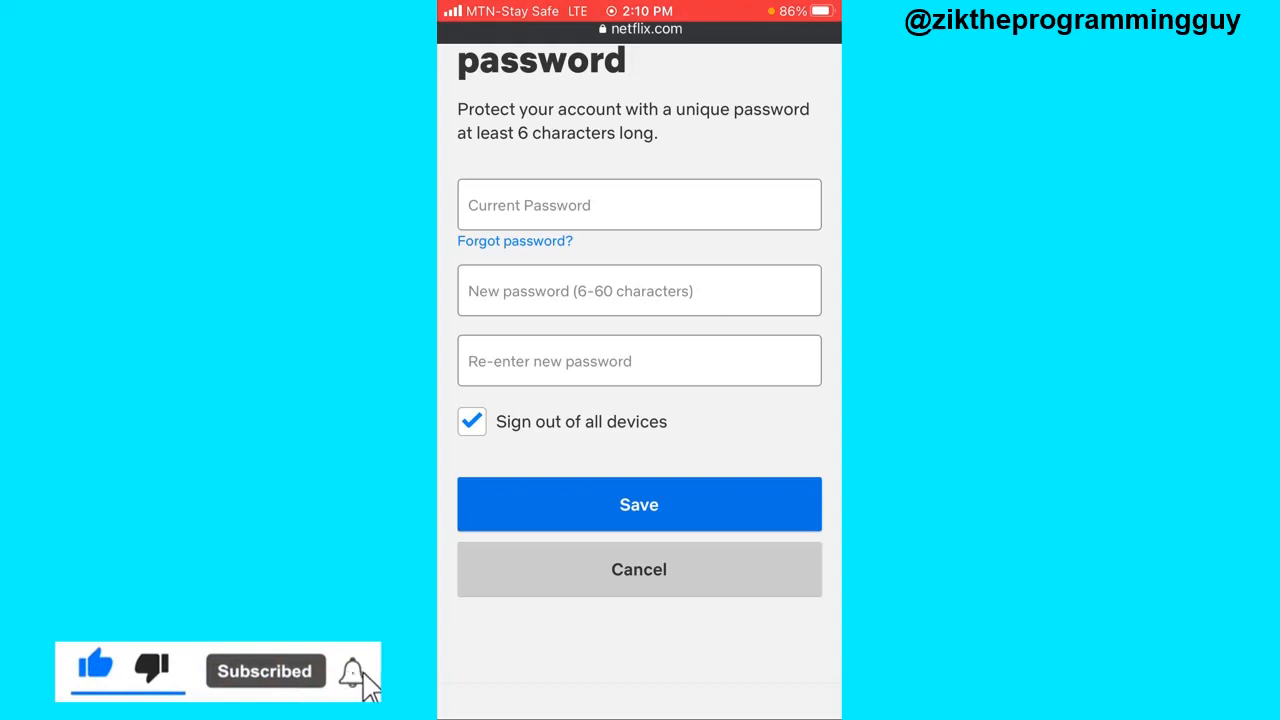
click(353, 671)
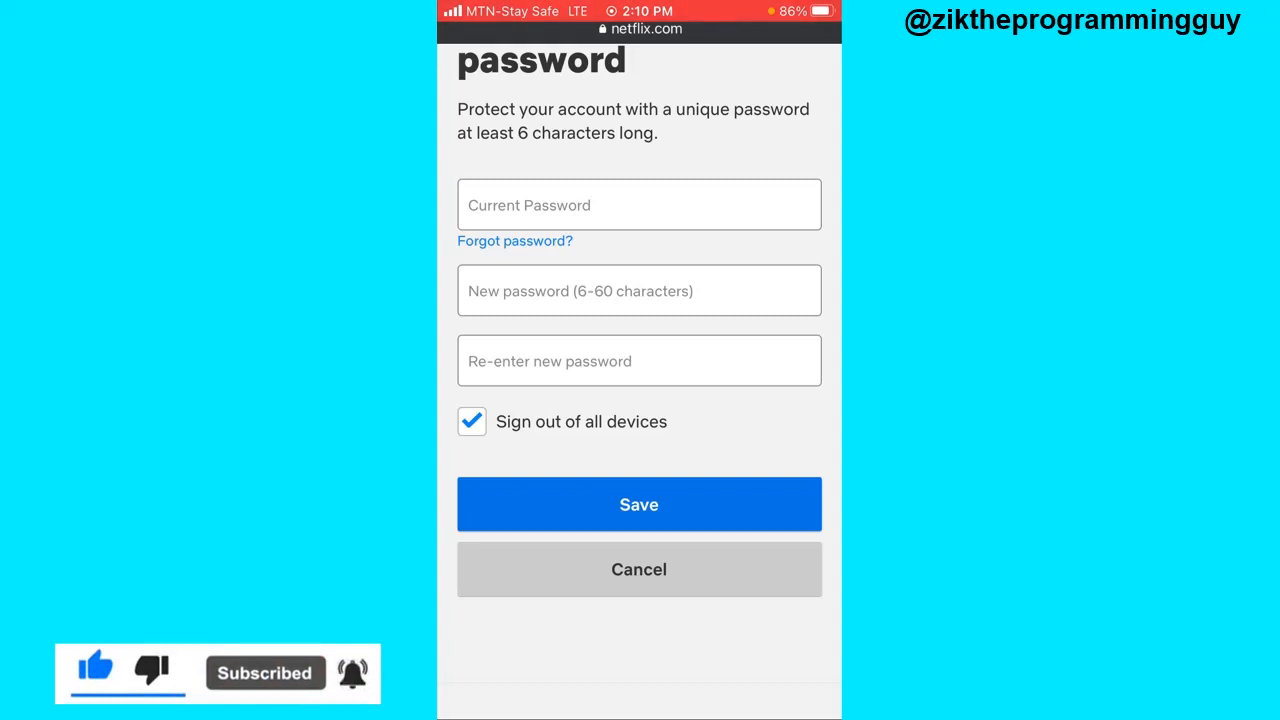
click(639, 569)
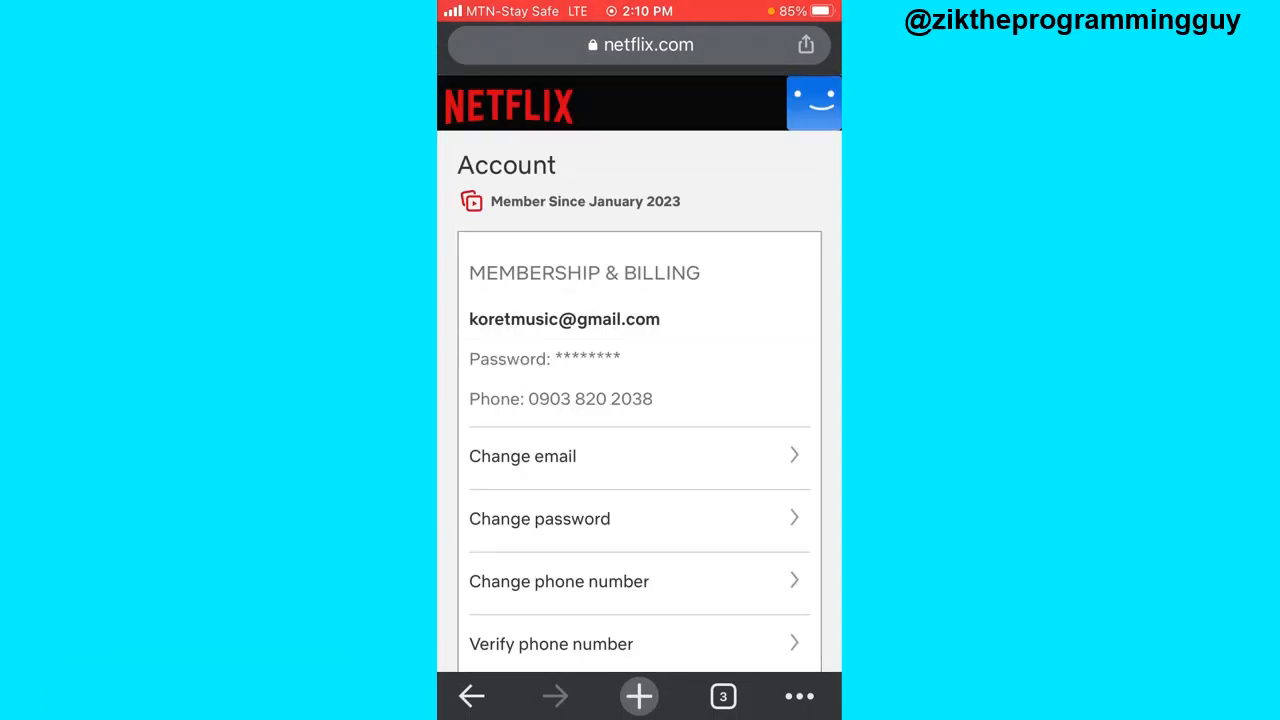